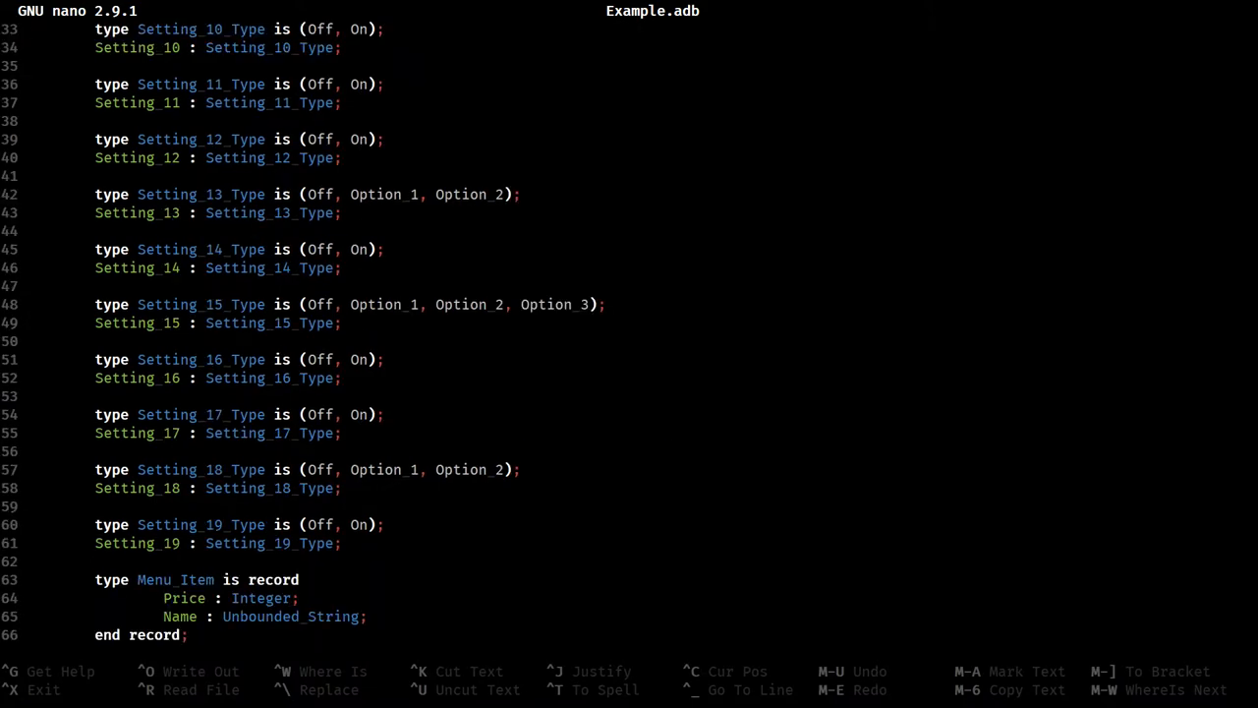
# Scroll down Example.adb to show the Build procedure with its Setting 6 and Setting 10 conditions
pyautogui.scroll(-3)
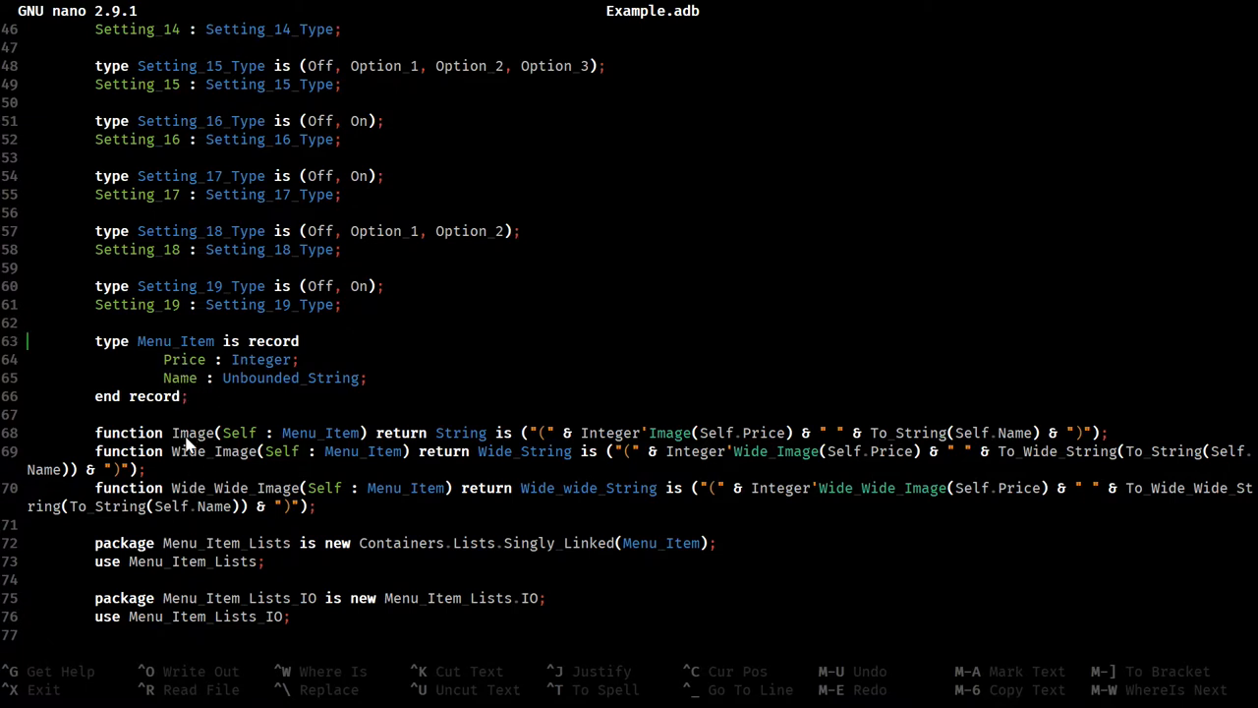
pyautogui.moveTo(253, 445)
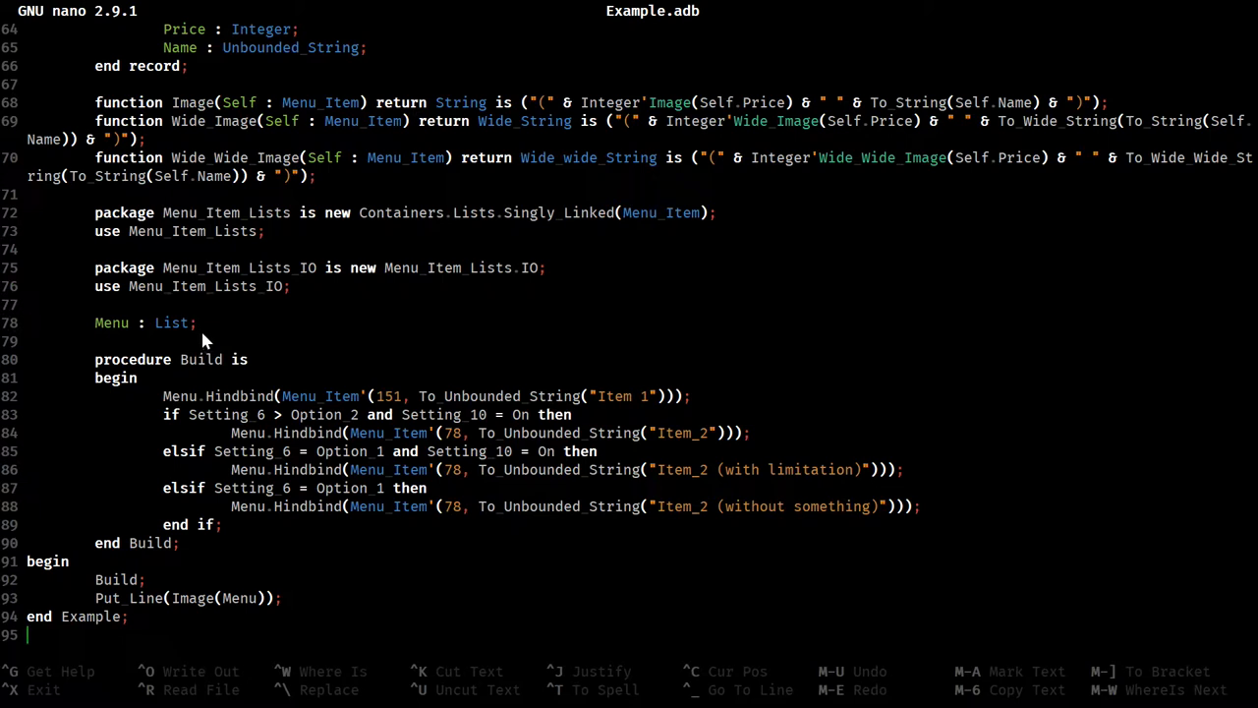
pyautogui.moveTo(233, 371)
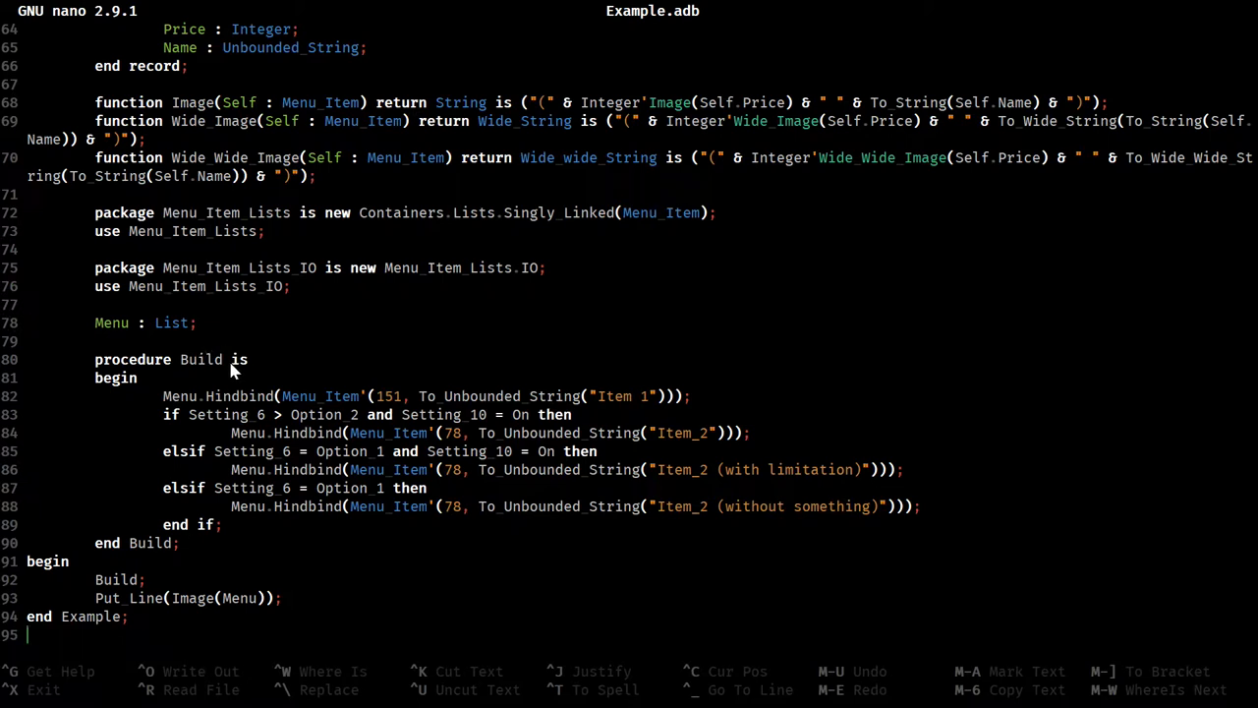
pyautogui.moveTo(131, 392)
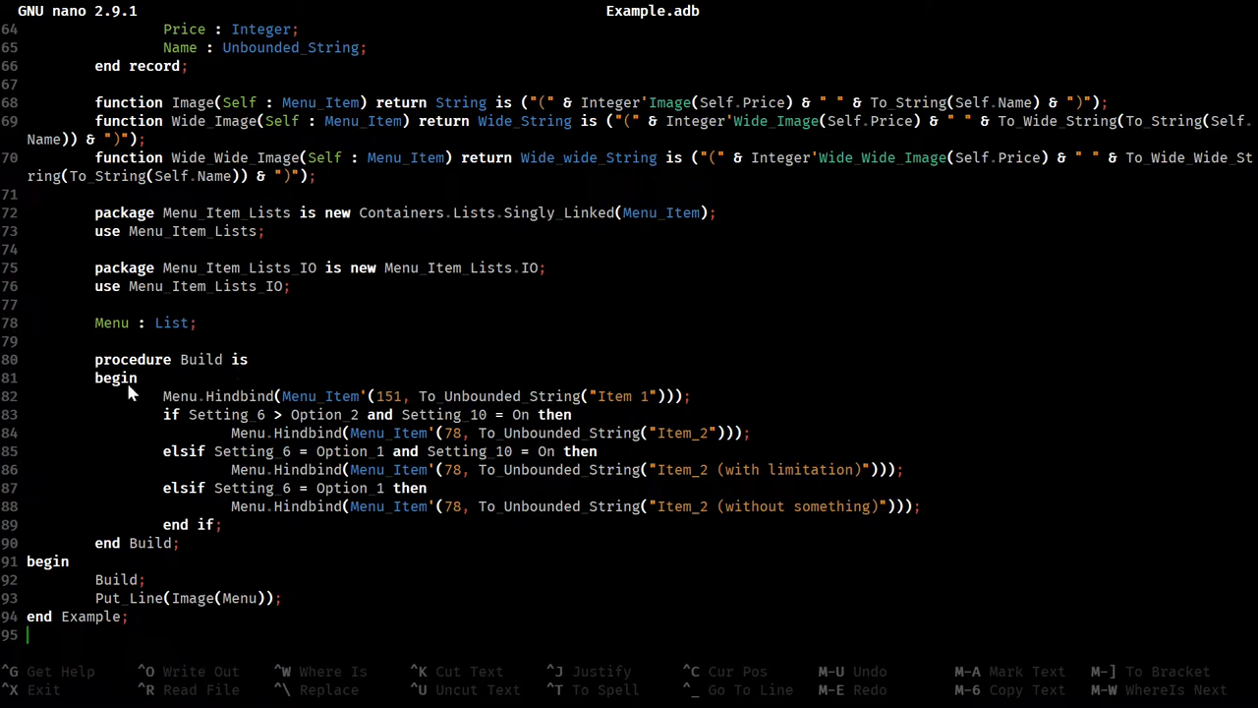
pyautogui.moveTo(213, 377)
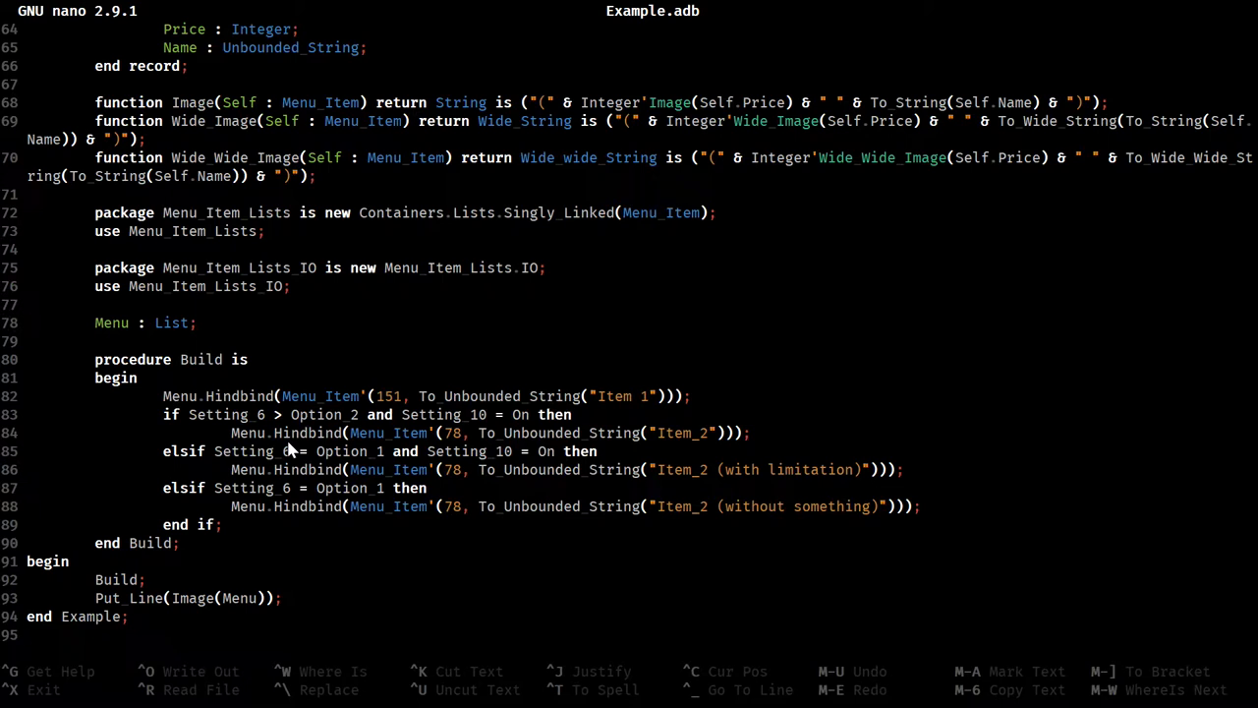
pyautogui.press('Down')
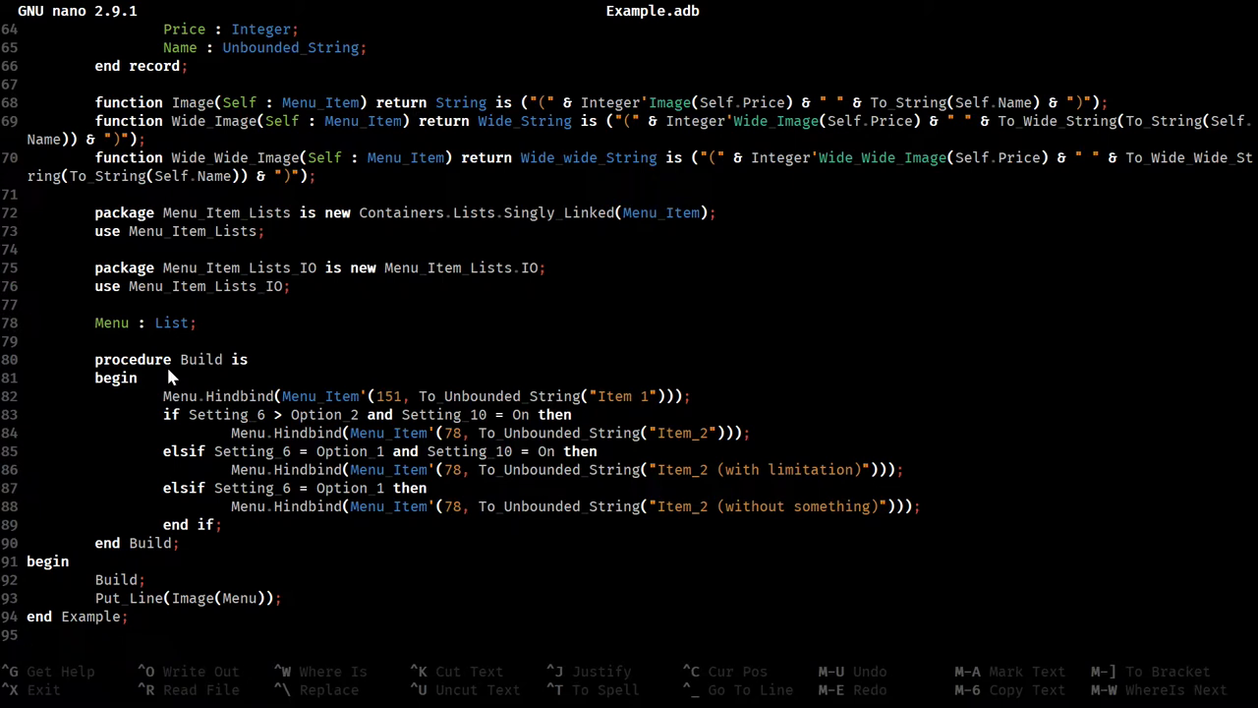
pyautogui.press('Down')
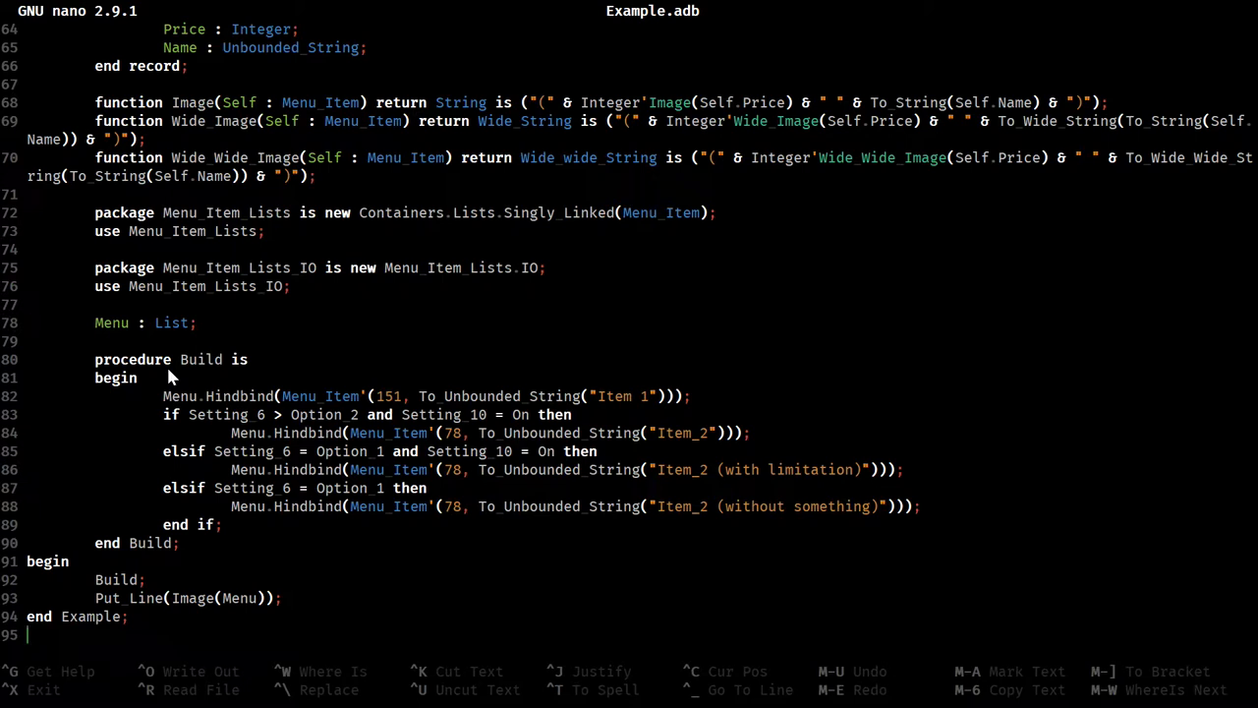
pyautogui.moveTo(359, 410)
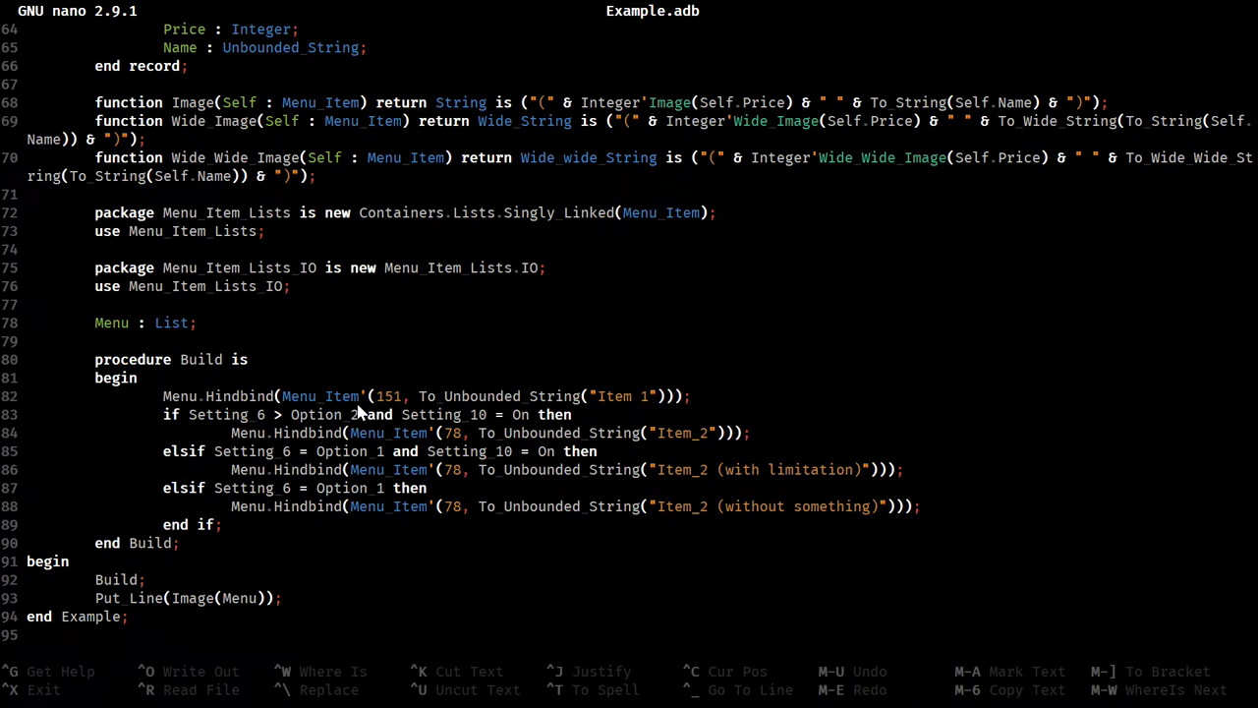
pyautogui.moveTo(290, 391)
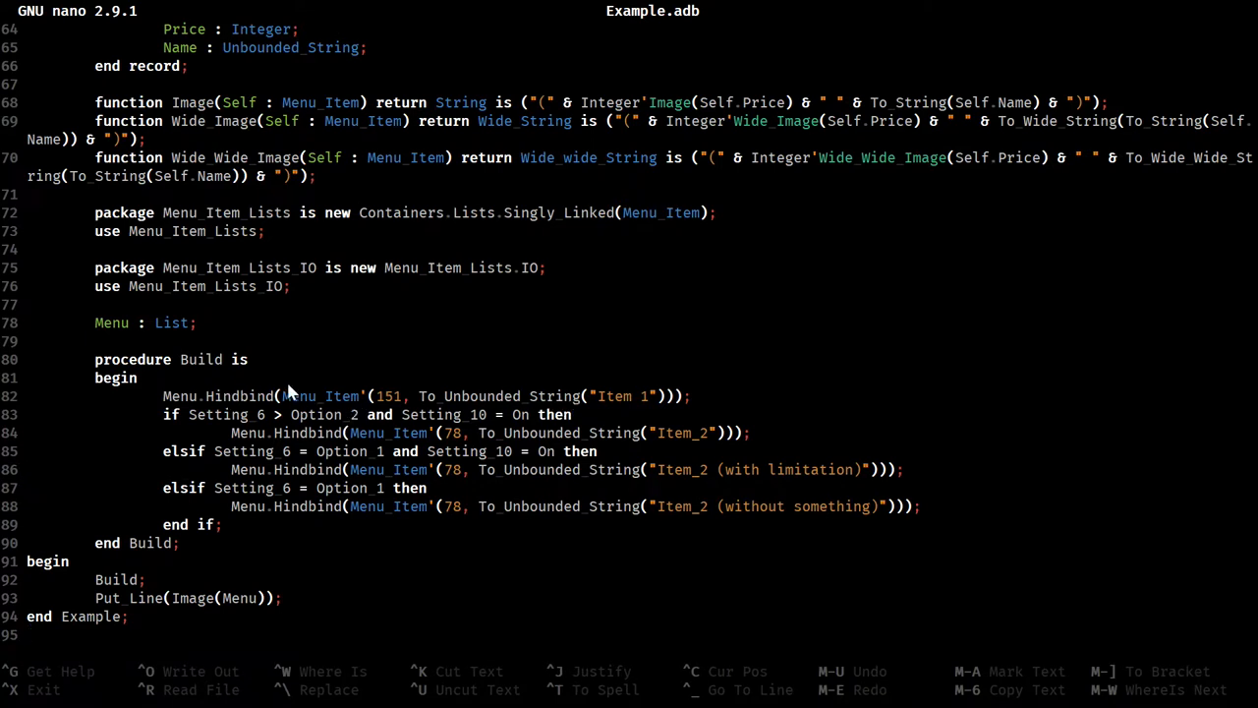
pyautogui.moveTo(238, 392)
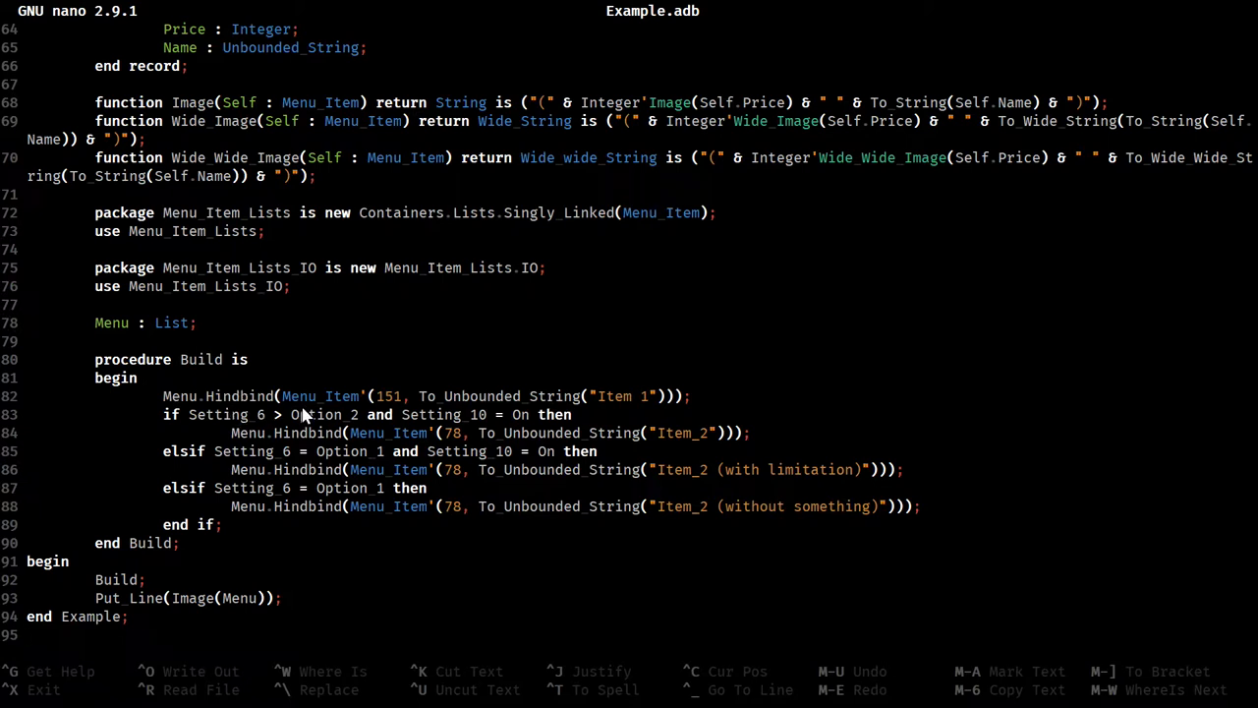
pyautogui.moveTo(346, 432)
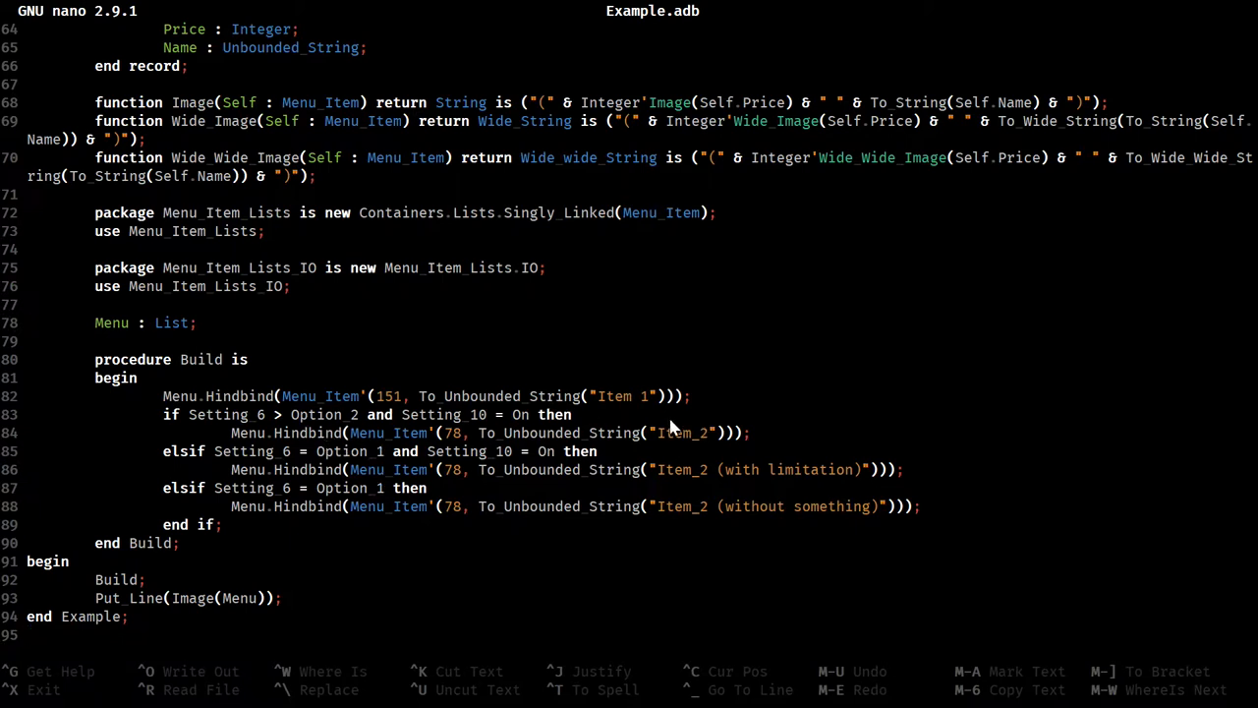
pyautogui.moveTo(683, 467)
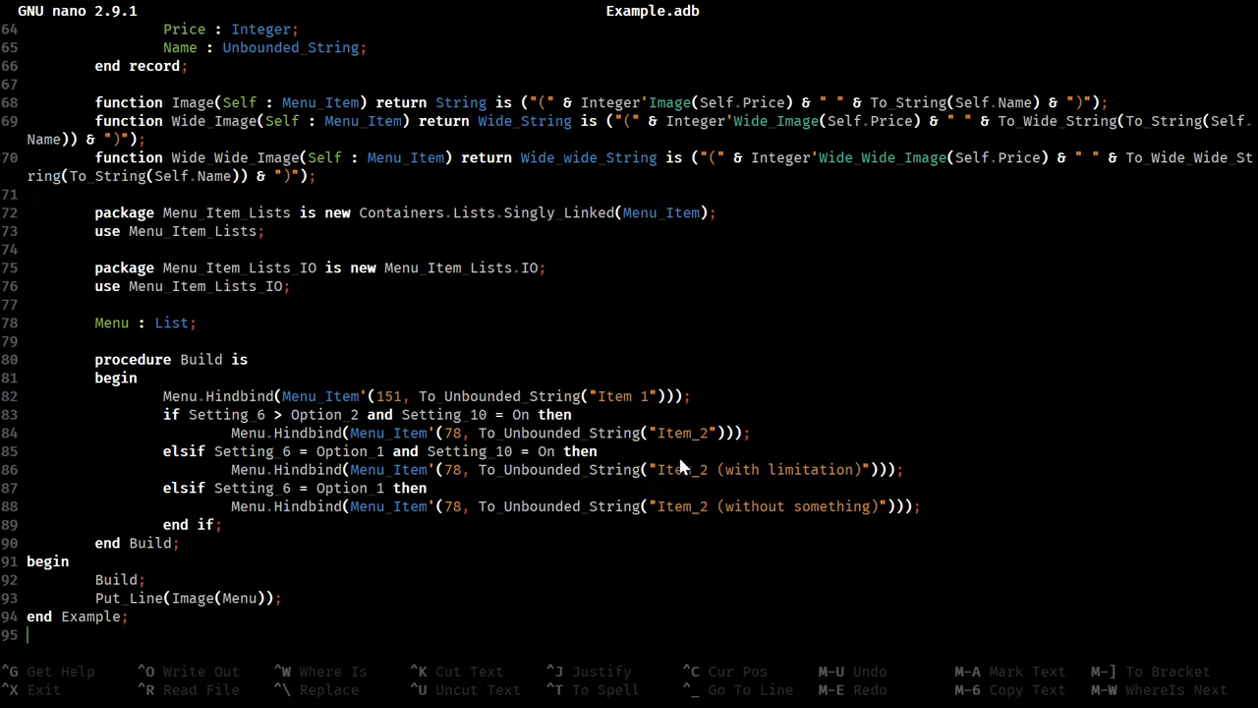
pyautogui.moveTo(383, 499)
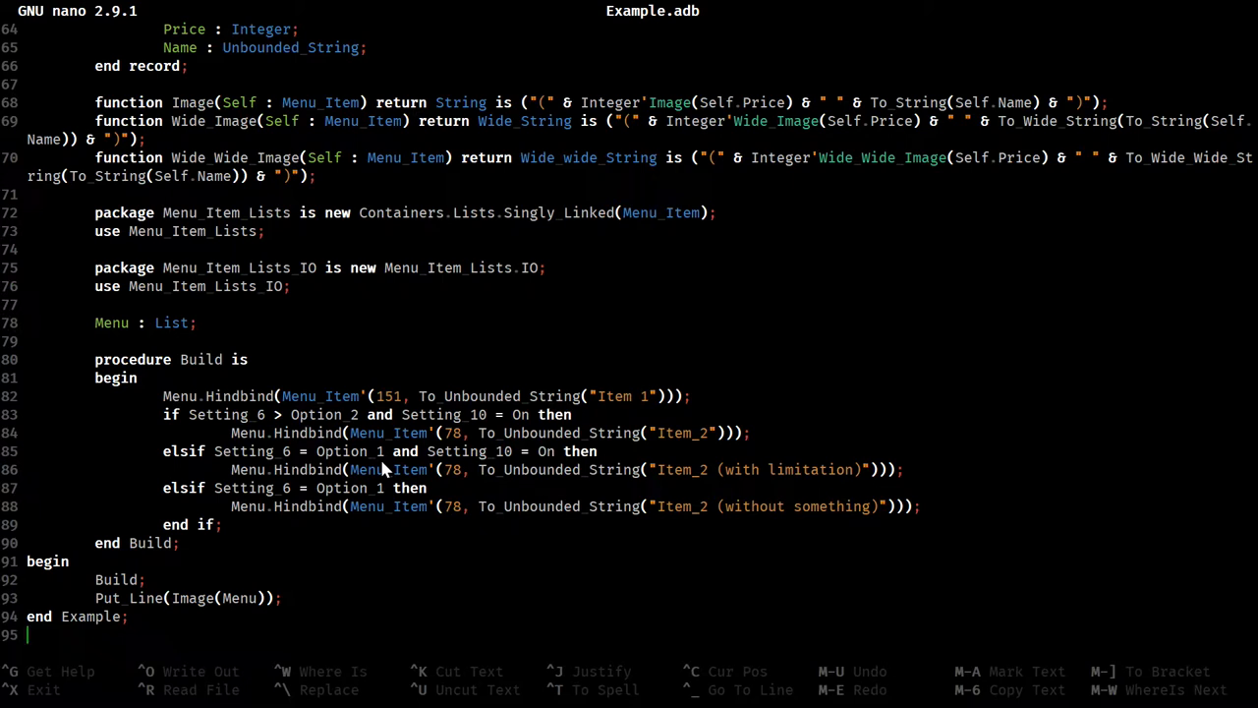
pyautogui.moveTo(691, 515)
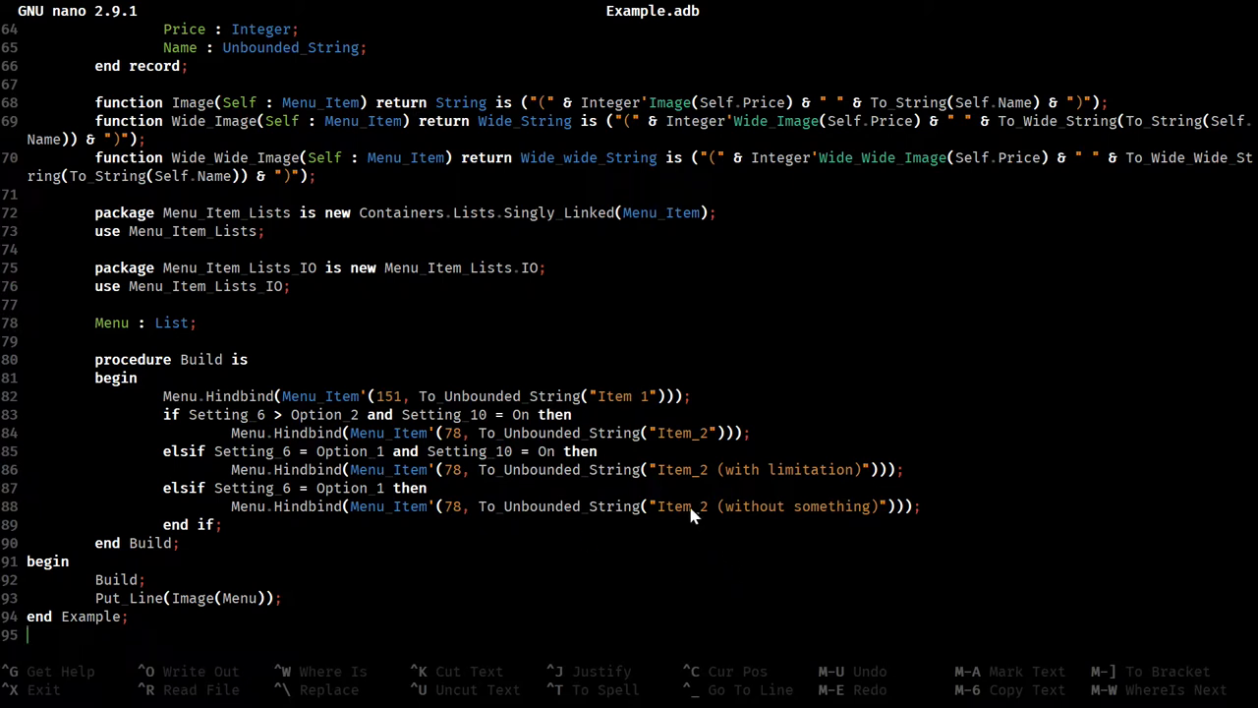
pyautogui.moveTo(511, 482)
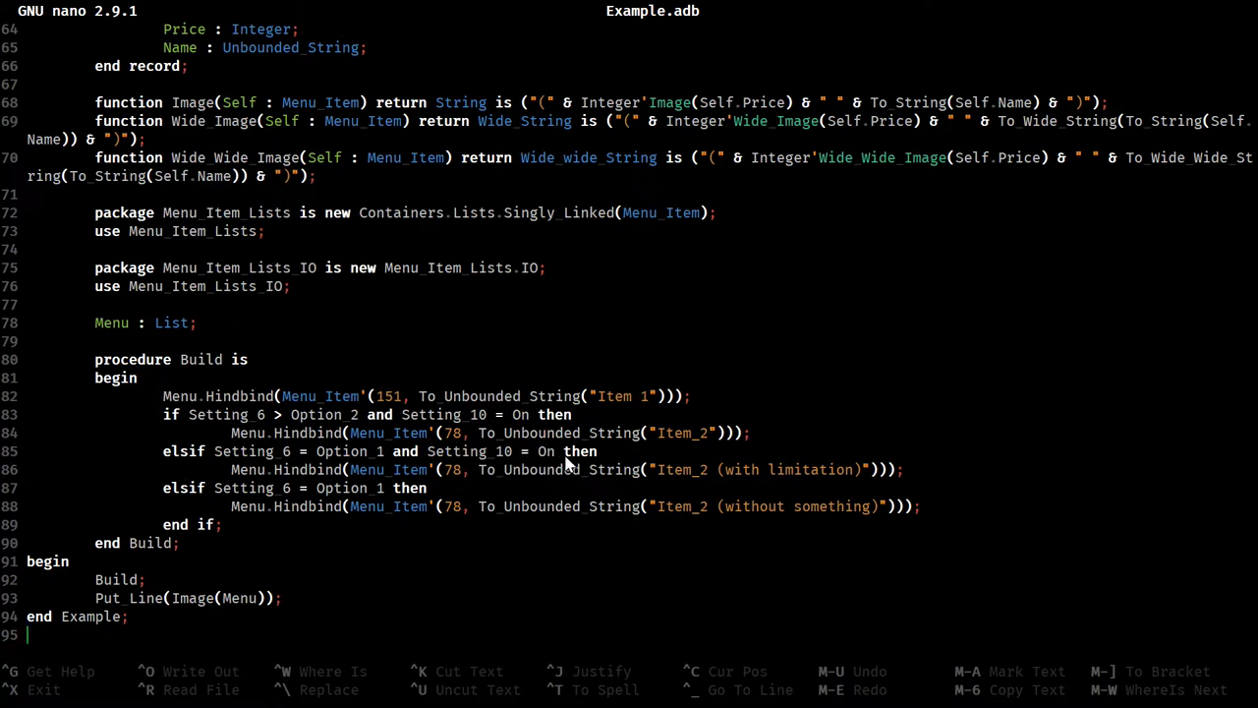
pyautogui.moveTo(602, 462)
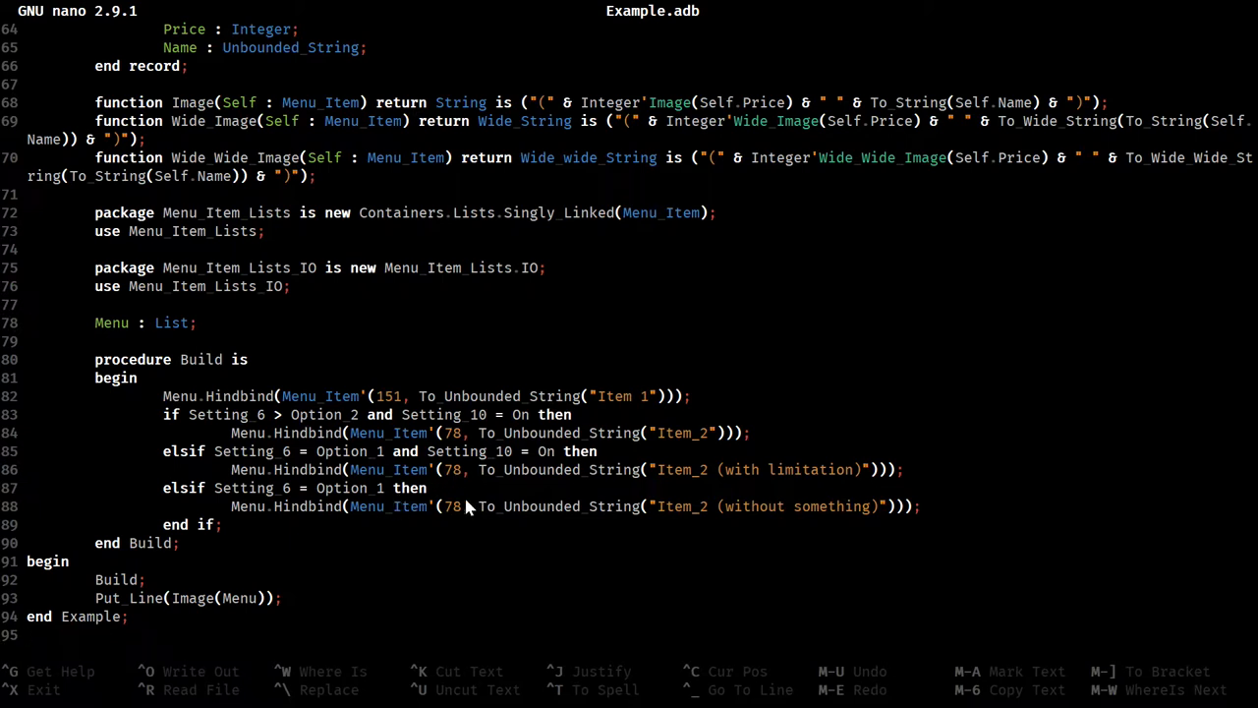
pyautogui.moveTo(692, 532)
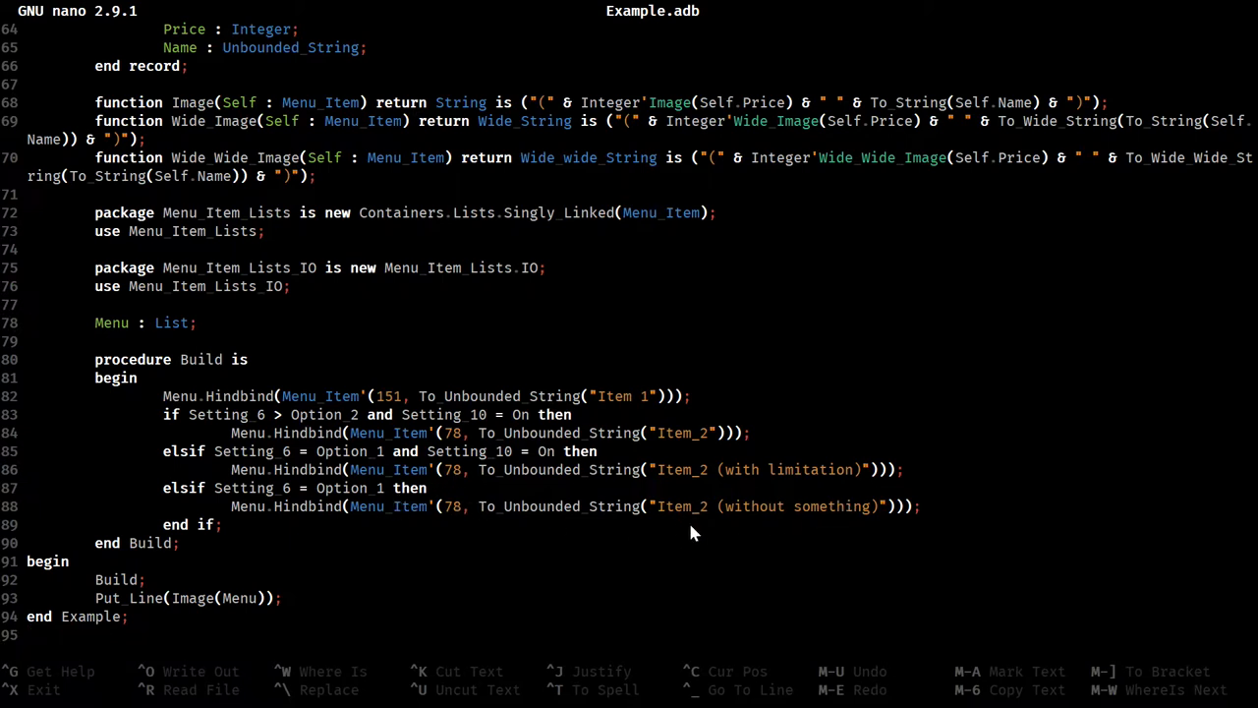
pyautogui.moveTo(816, 536)
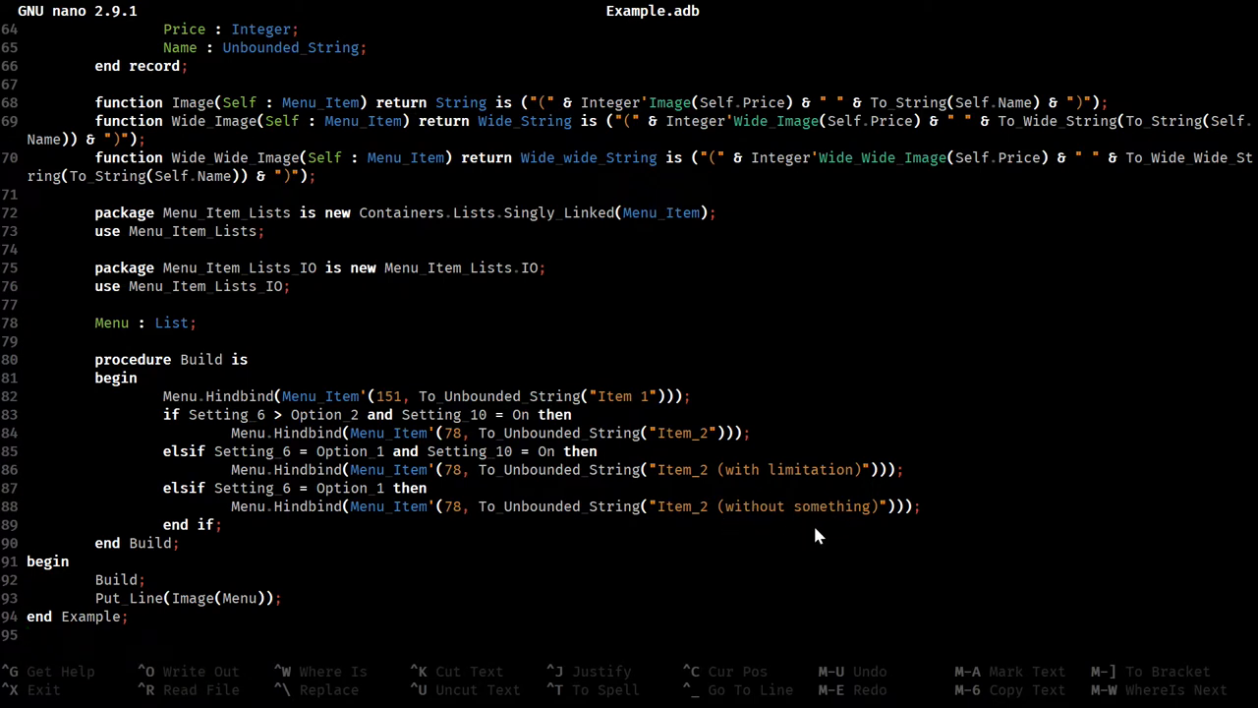
pyautogui.moveTo(792, 476)
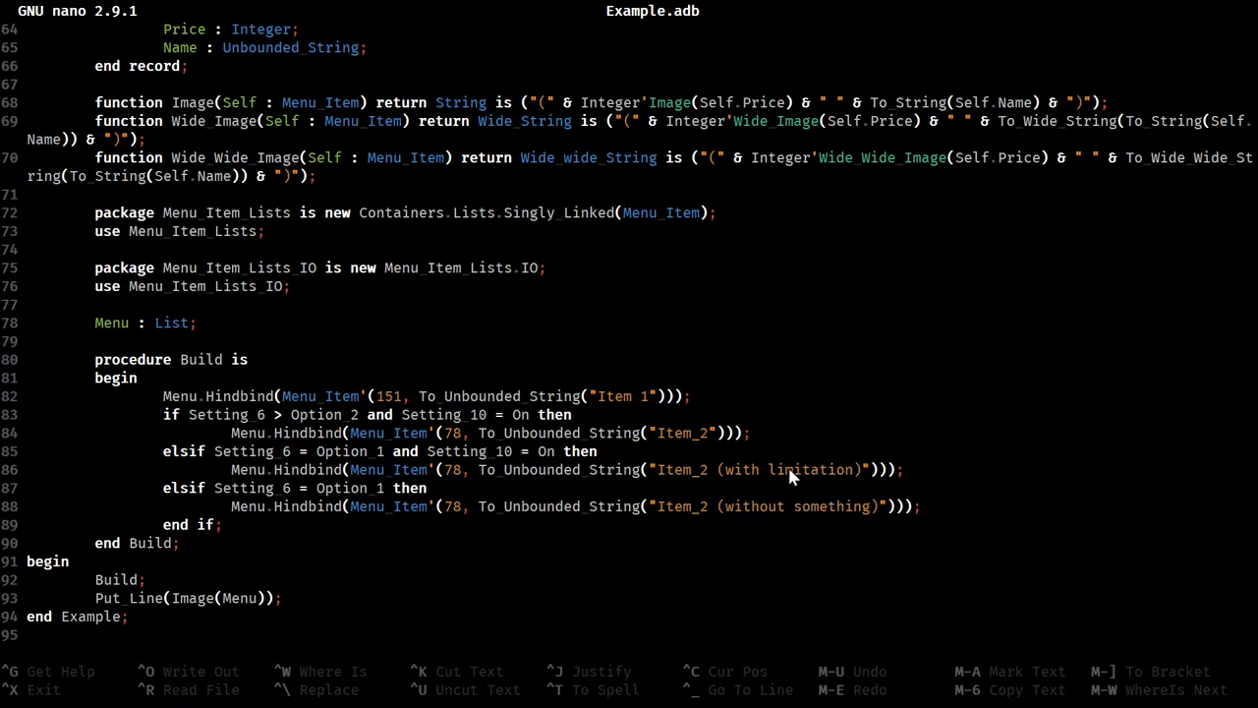
pyautogui.moveTo(757, 530)
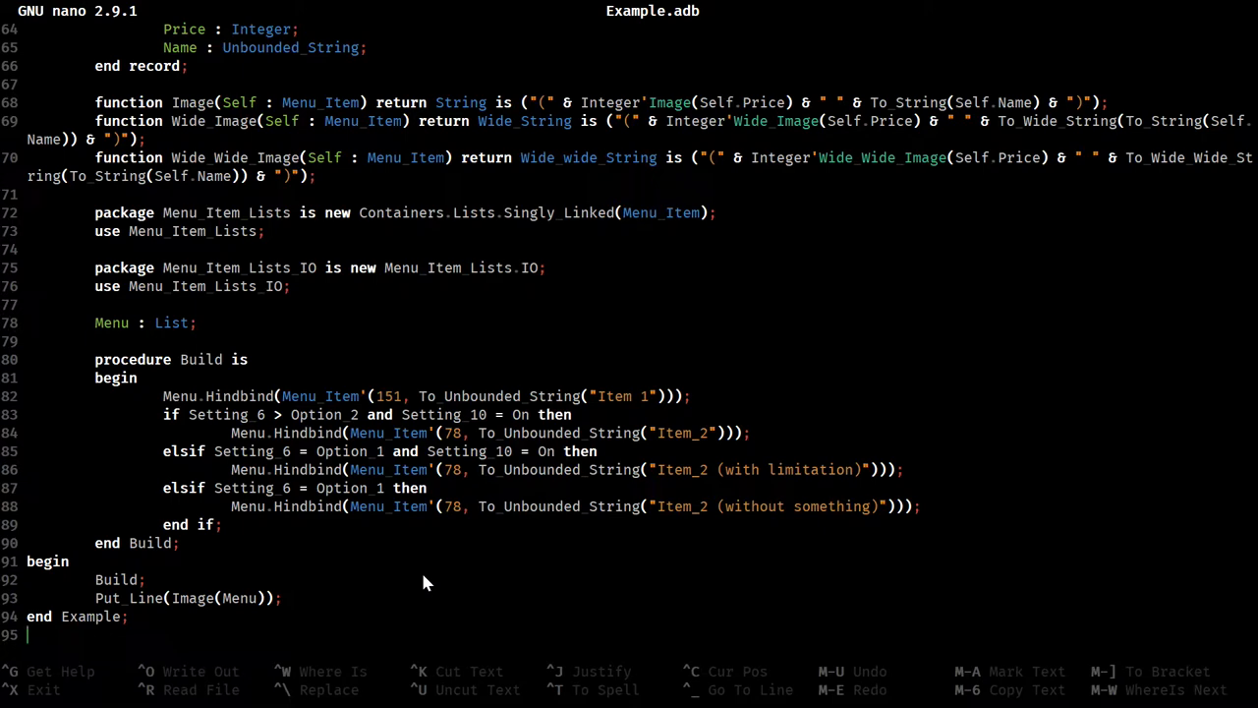
# Write out Example.adb with Ctrl+O on the way out of nano
pyautogui.press('ctrl+o')
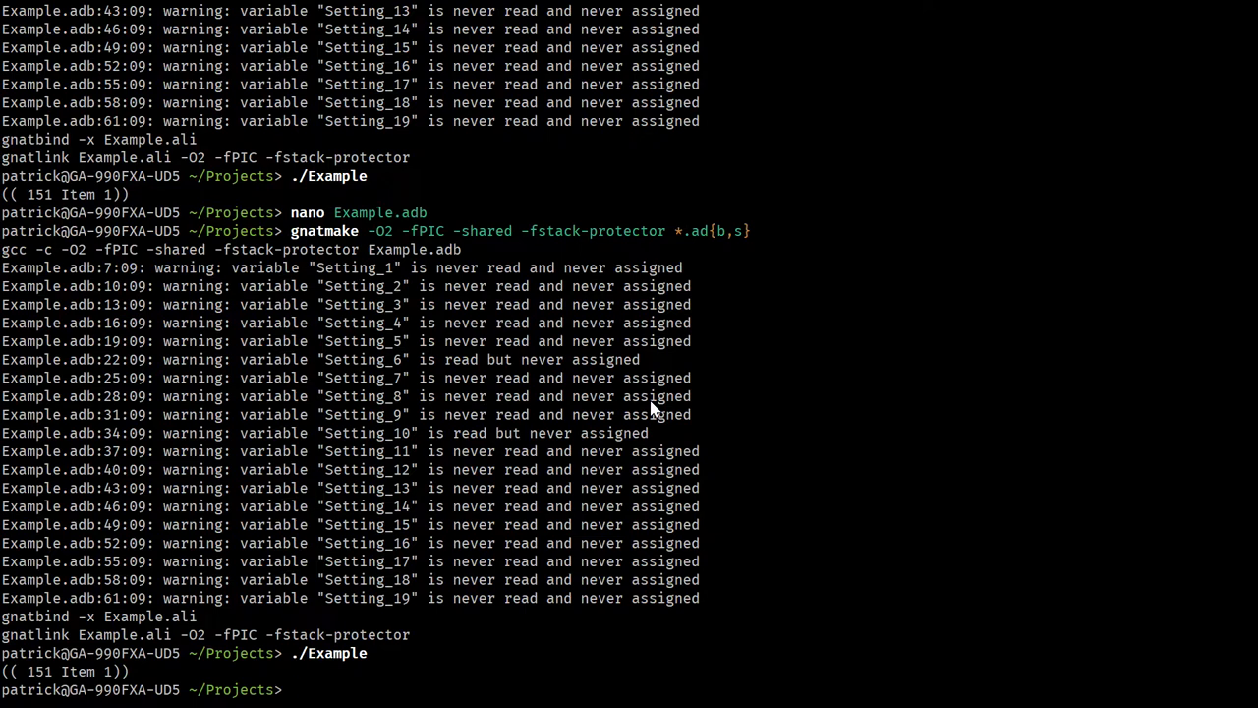
# Reopen Example.adb in the editor with 'nano Example.adb'
pyautogui.write('nano Example.adb')
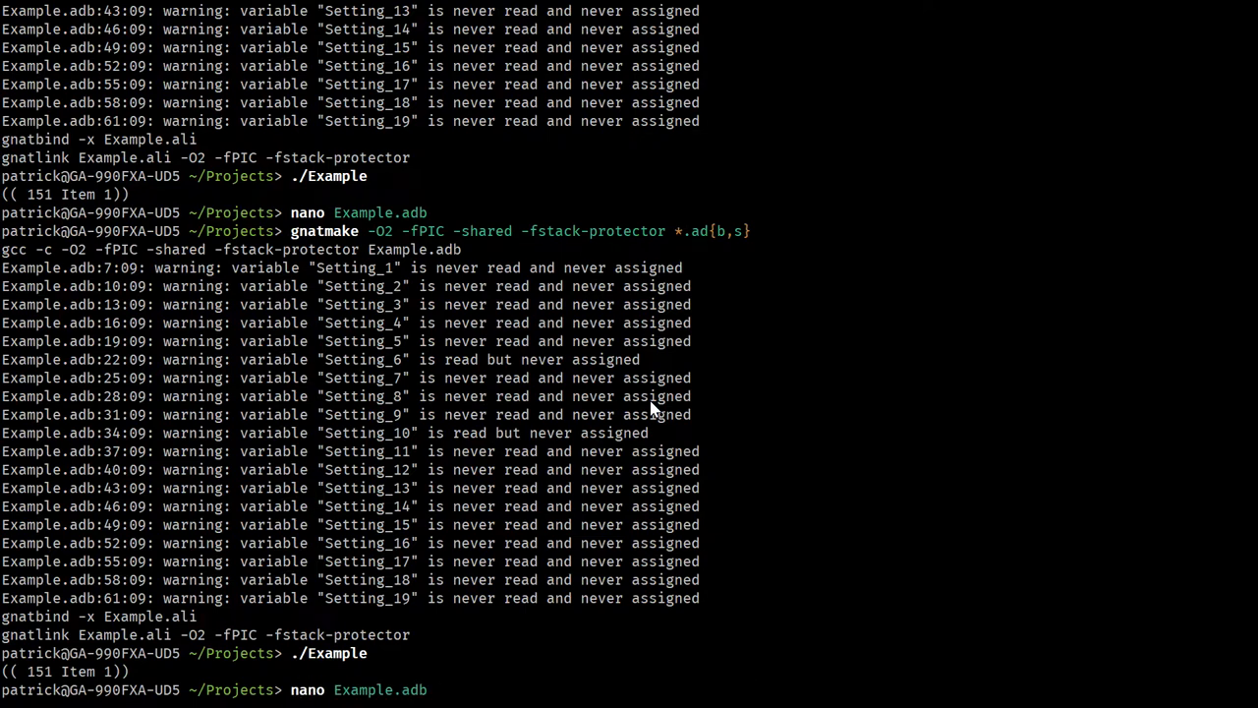
pyautogui.press('Return')
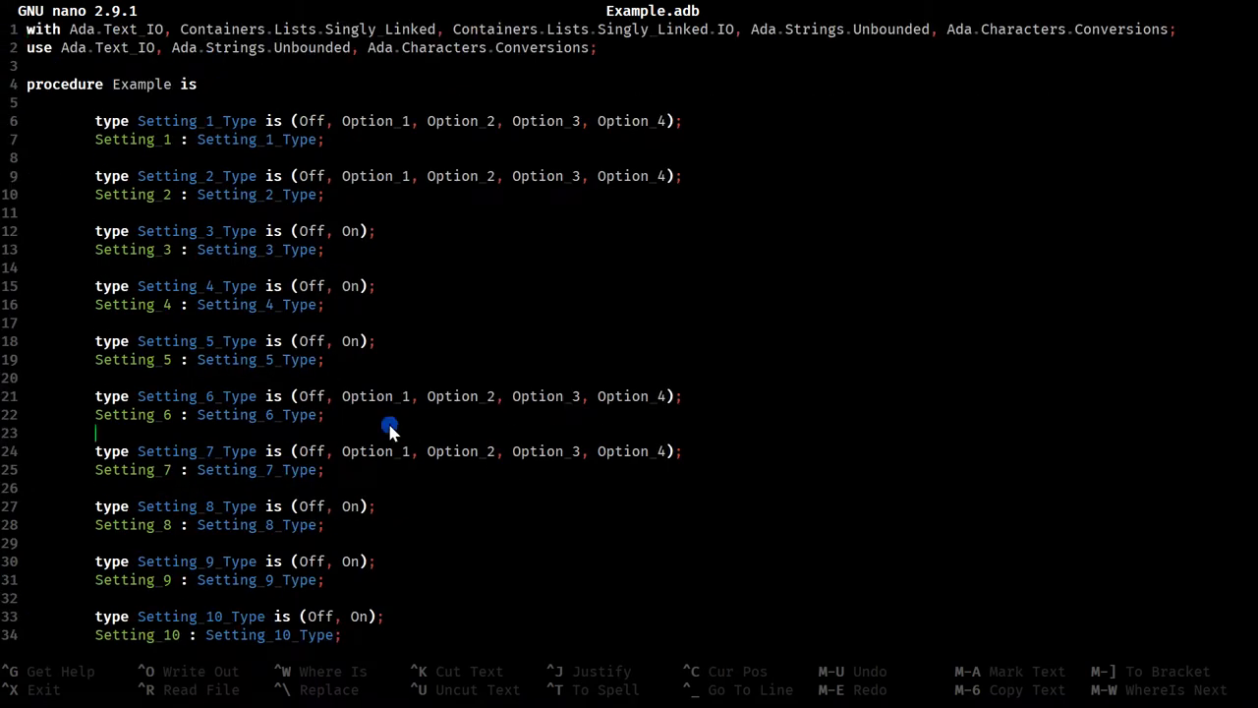
# Initialize Setting_6 with ':= Option_1;' and rebuild with 'gnatmake -O2 -fPIC -shared -fstack-protector *.ad{b,s}'
pyautogui.write(':=')
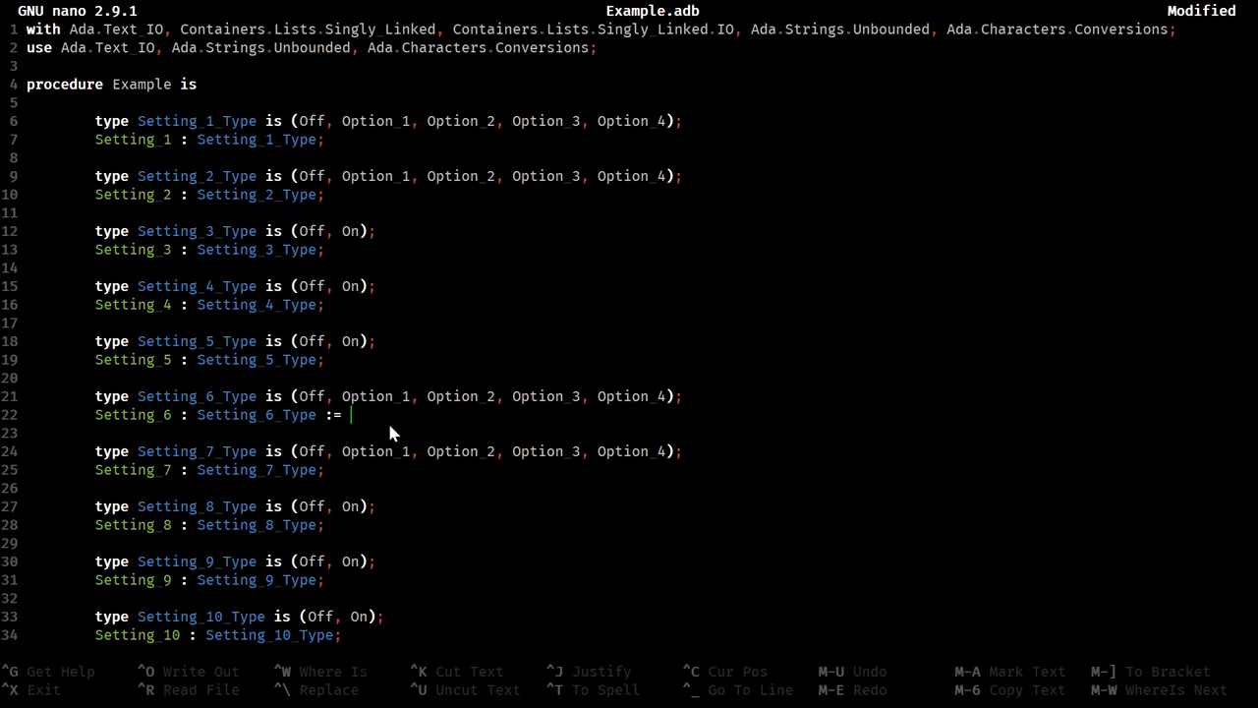
pyautogui.write('Option')
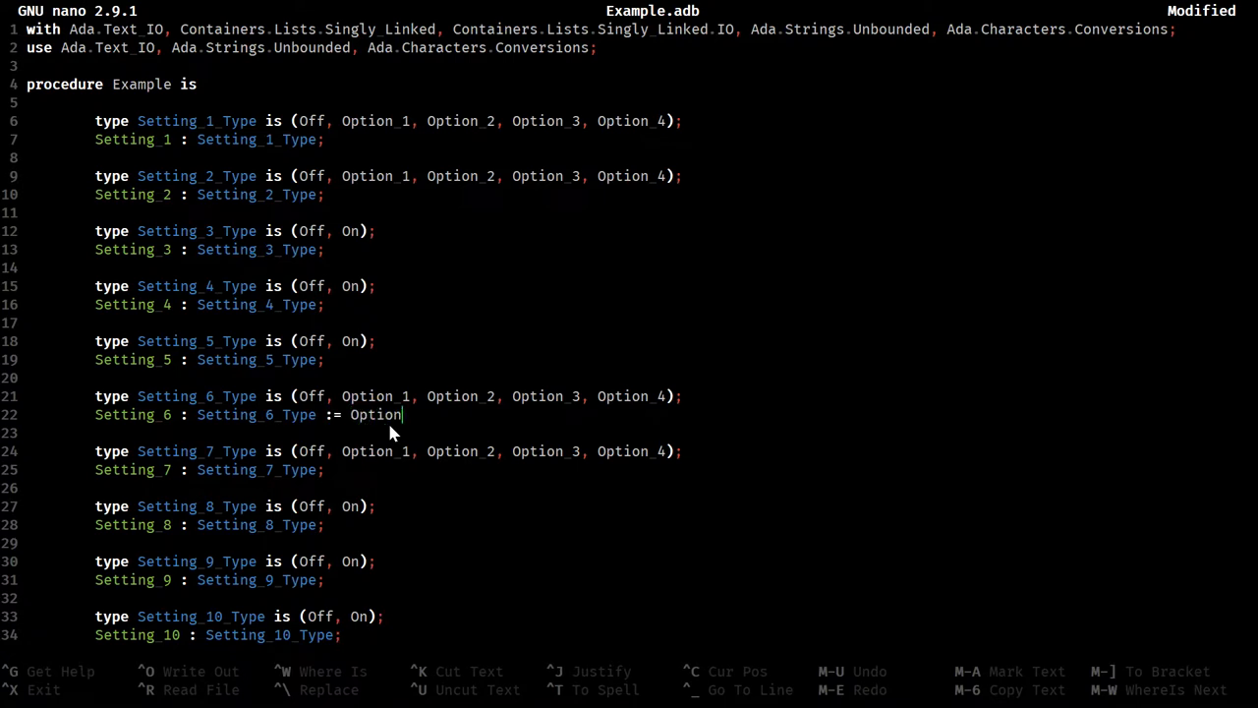
pyautogui.write('_1;')
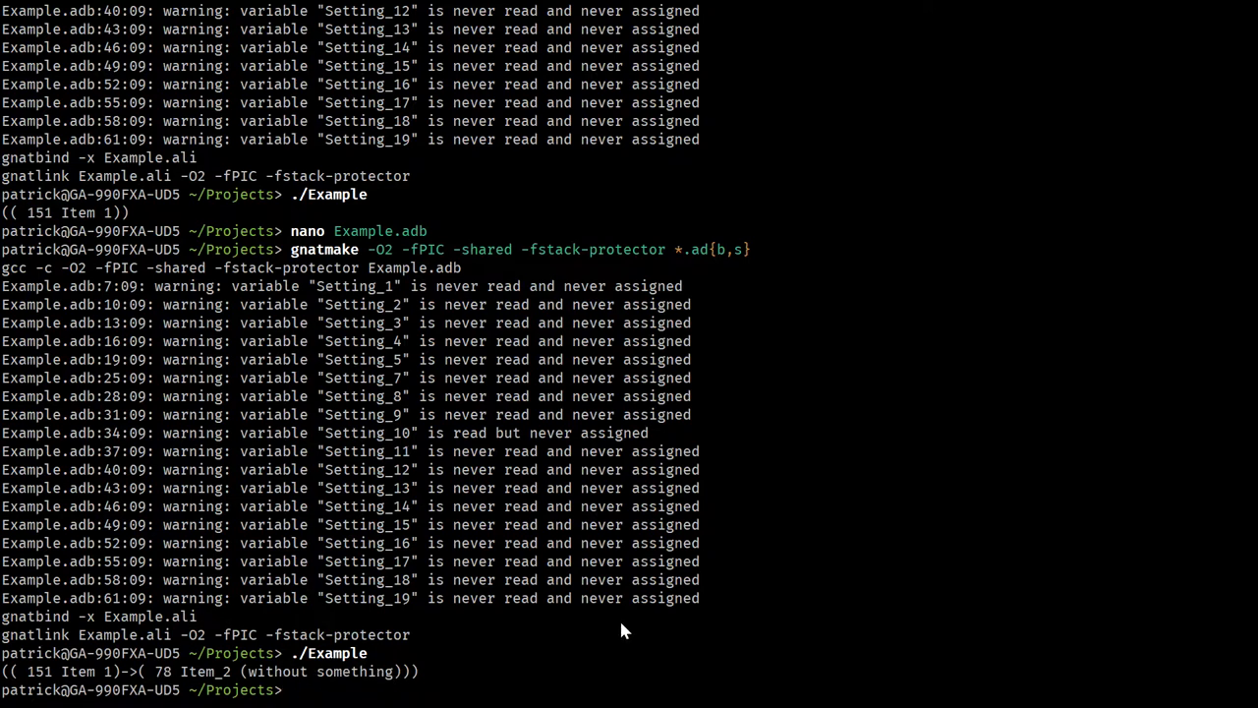
pyautogui.write('gnatmake -O2 -fPIC -shared -fstack-protector *.ad{b,s}')
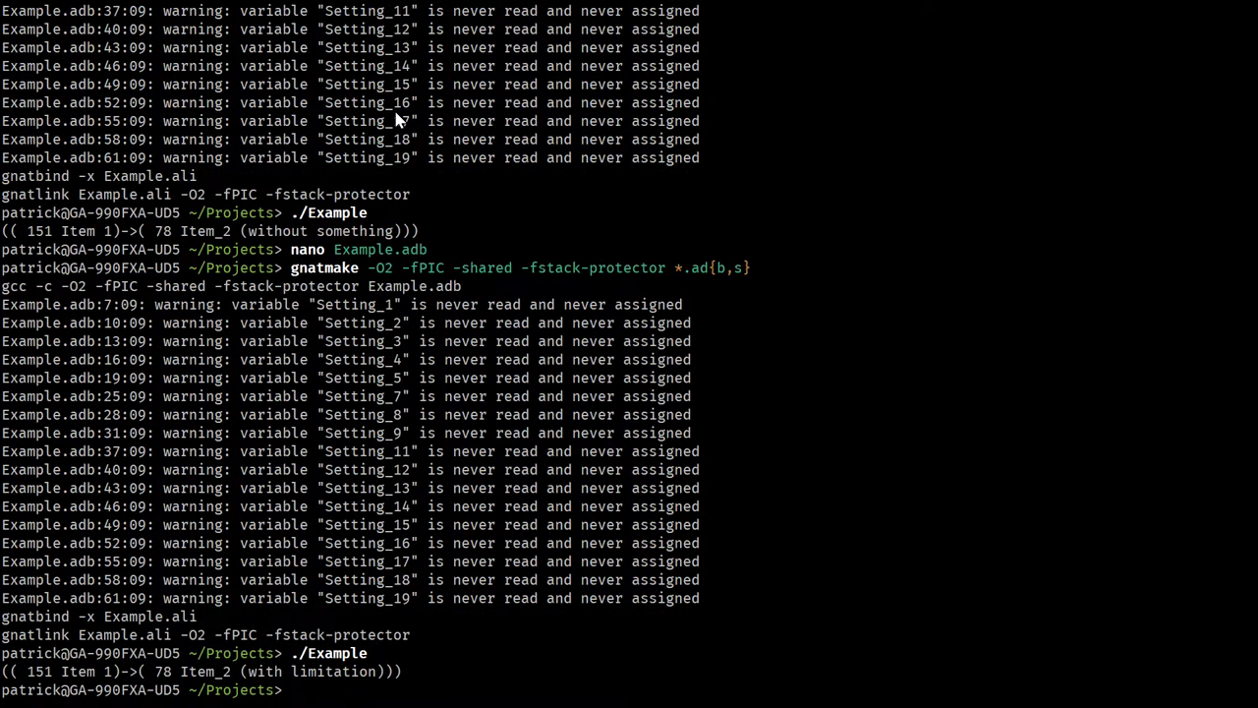
pyautogui.moveTo(199, 687)
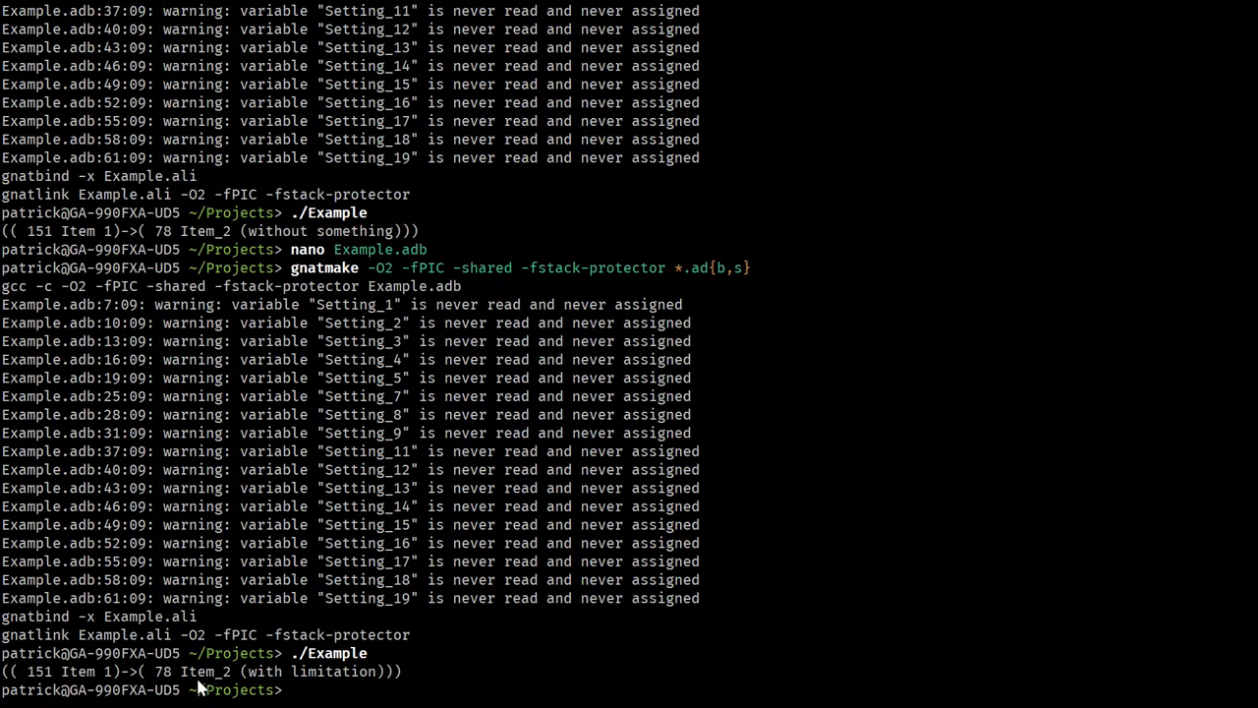
# Run ./Example to list Item 1 and plain Item_2, then save Example.adb
pyautogui.write('./Example')
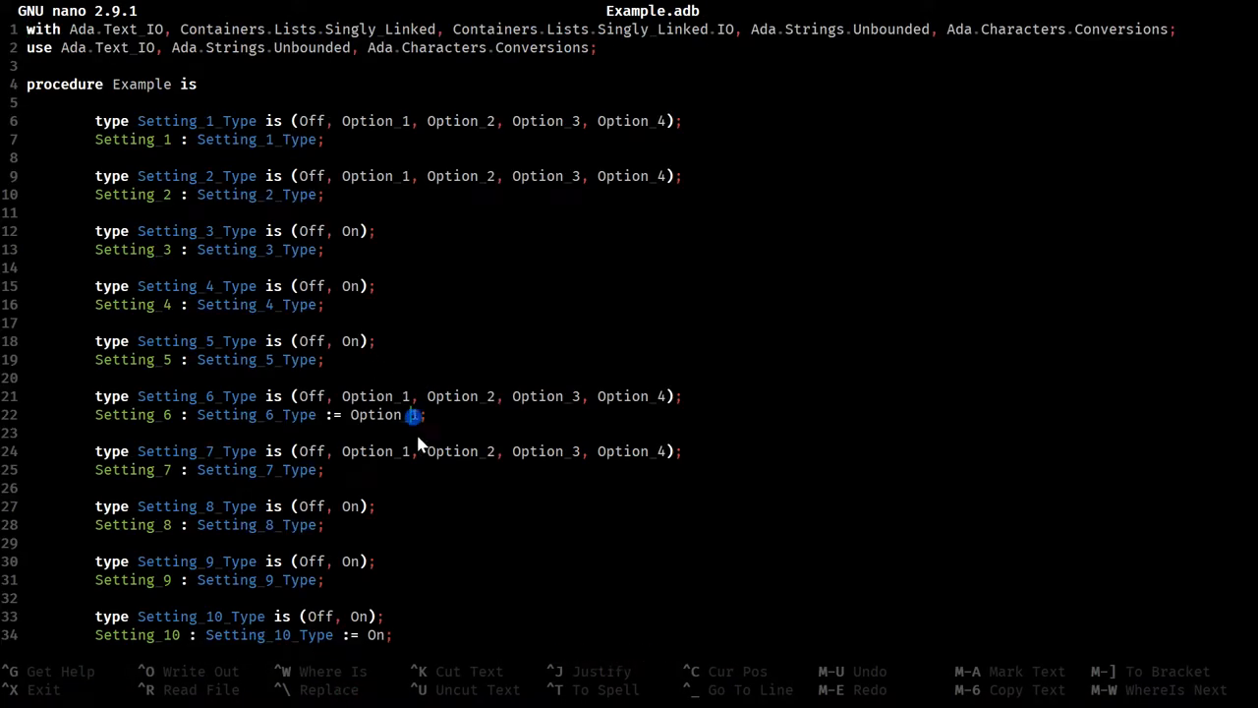
pyautogui.press('^O')
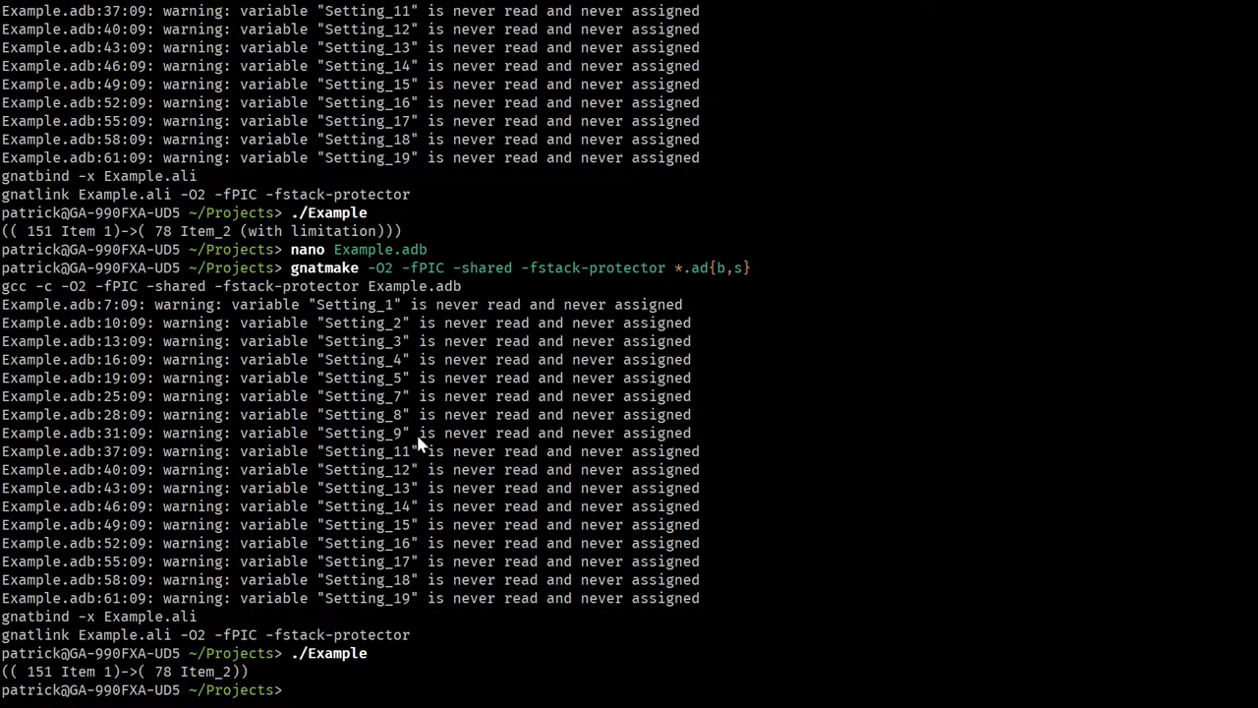
pyautogui.moveTo(536, 611)
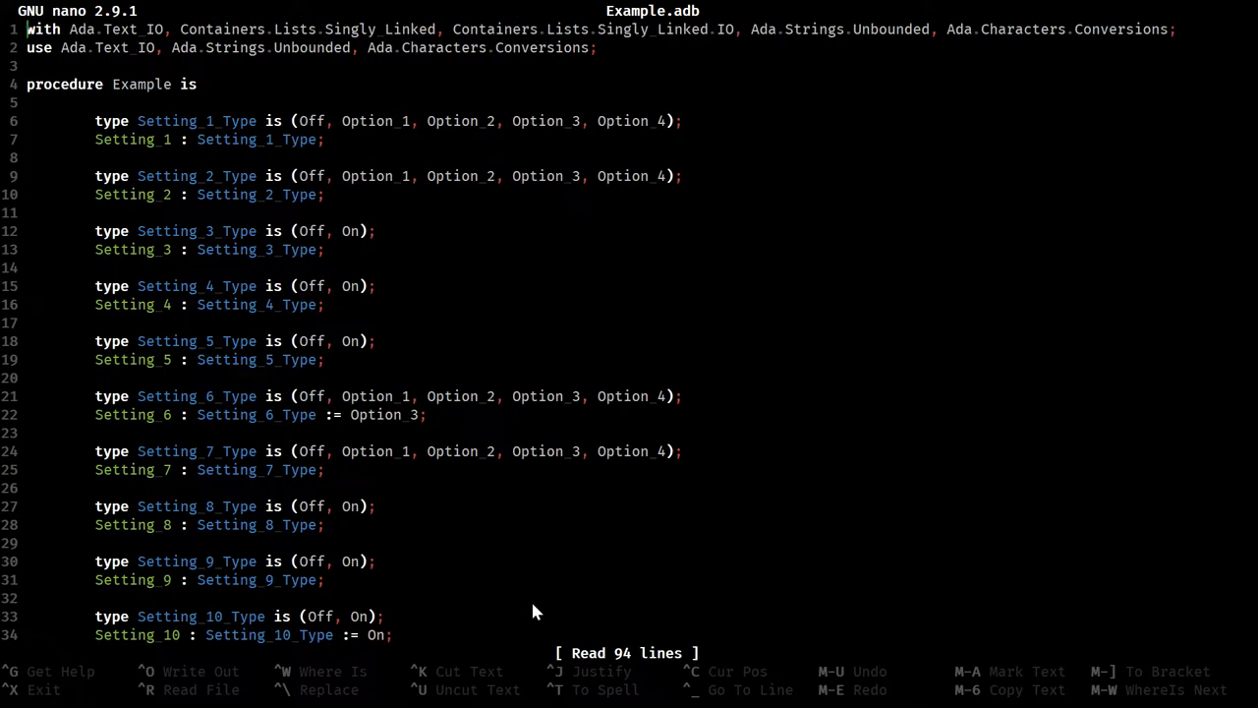
# Change Setting_6's initial value from Option_3 to Off on line 22 and save Example.adb
pyautogui.scroll(-3)
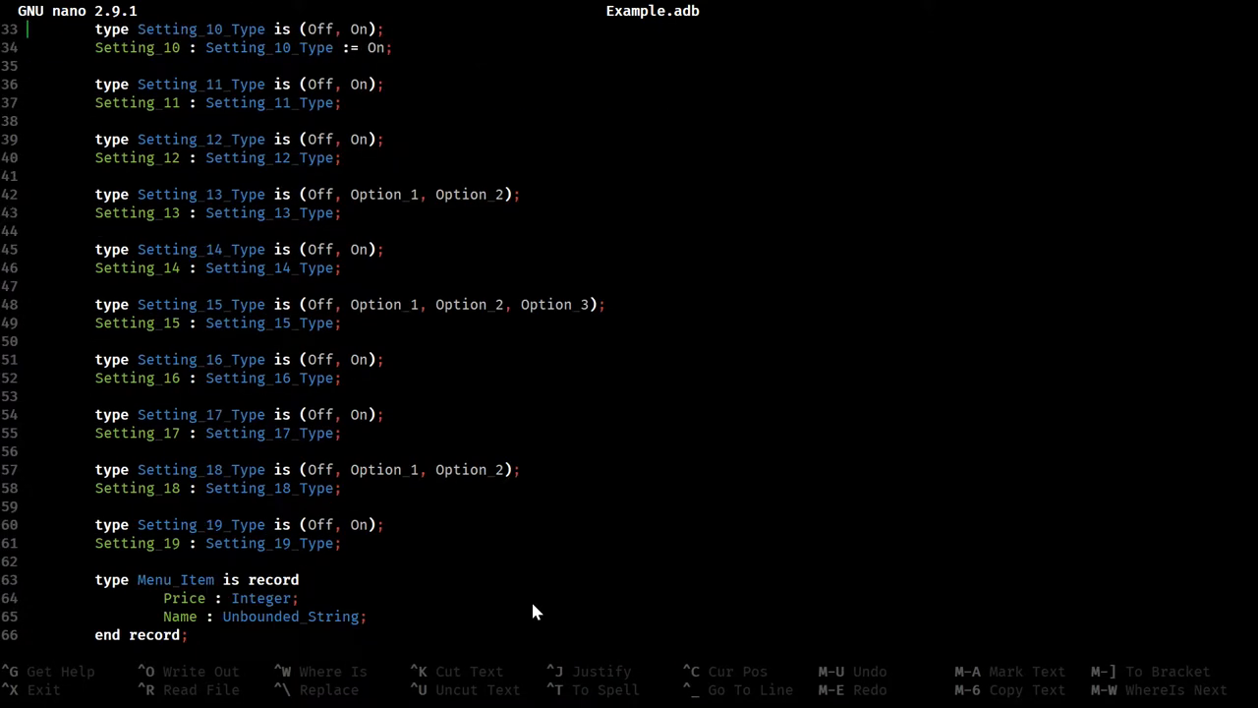
pyautogui.scroll(-3)
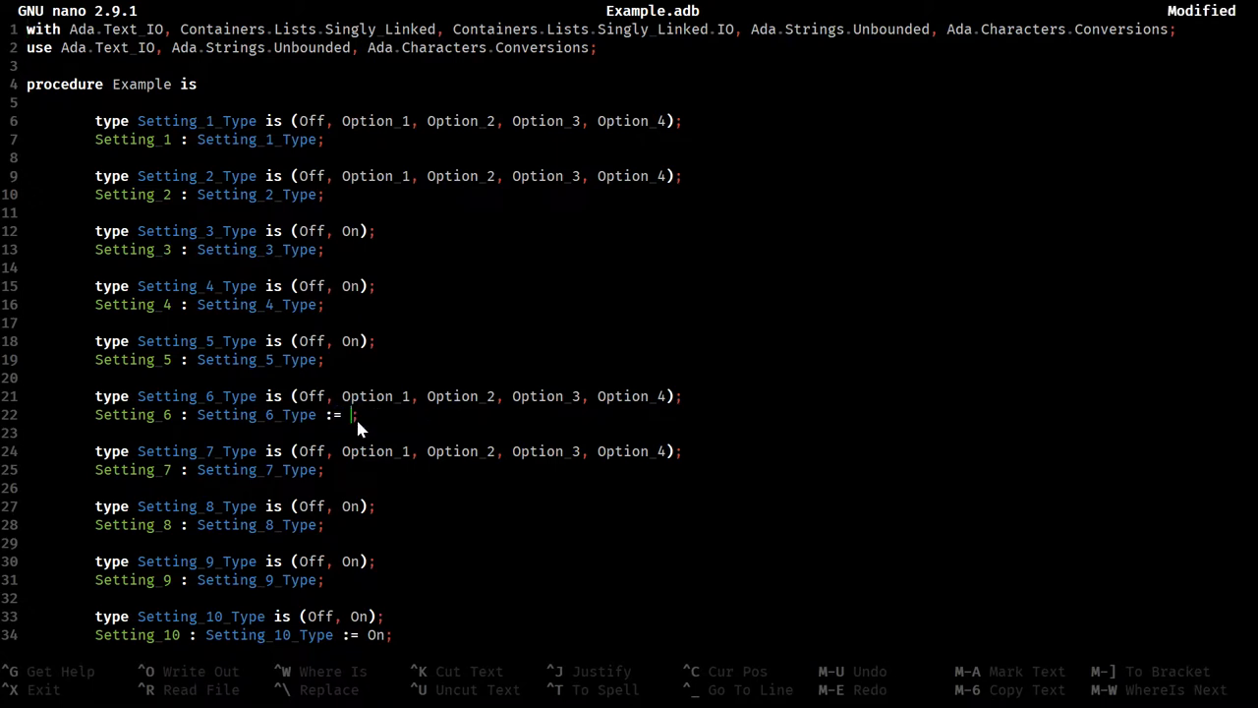
pyautogui.write('Off')
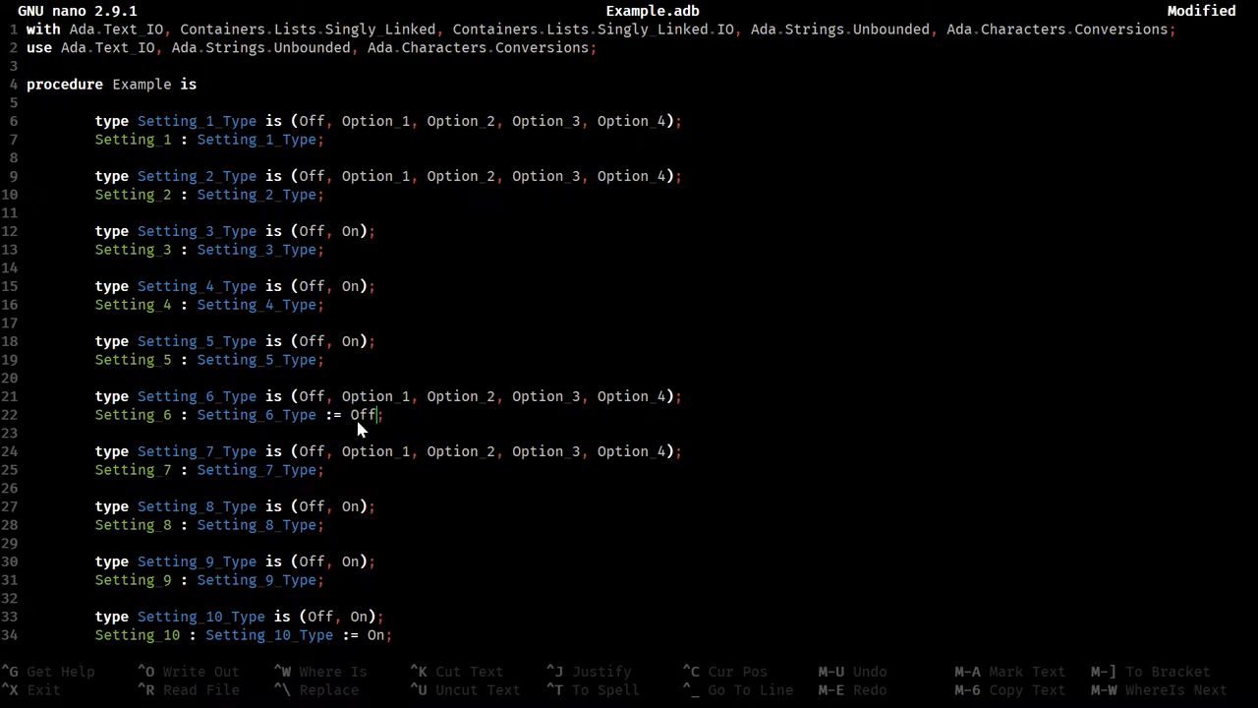
pyautogui.scroll(-3)
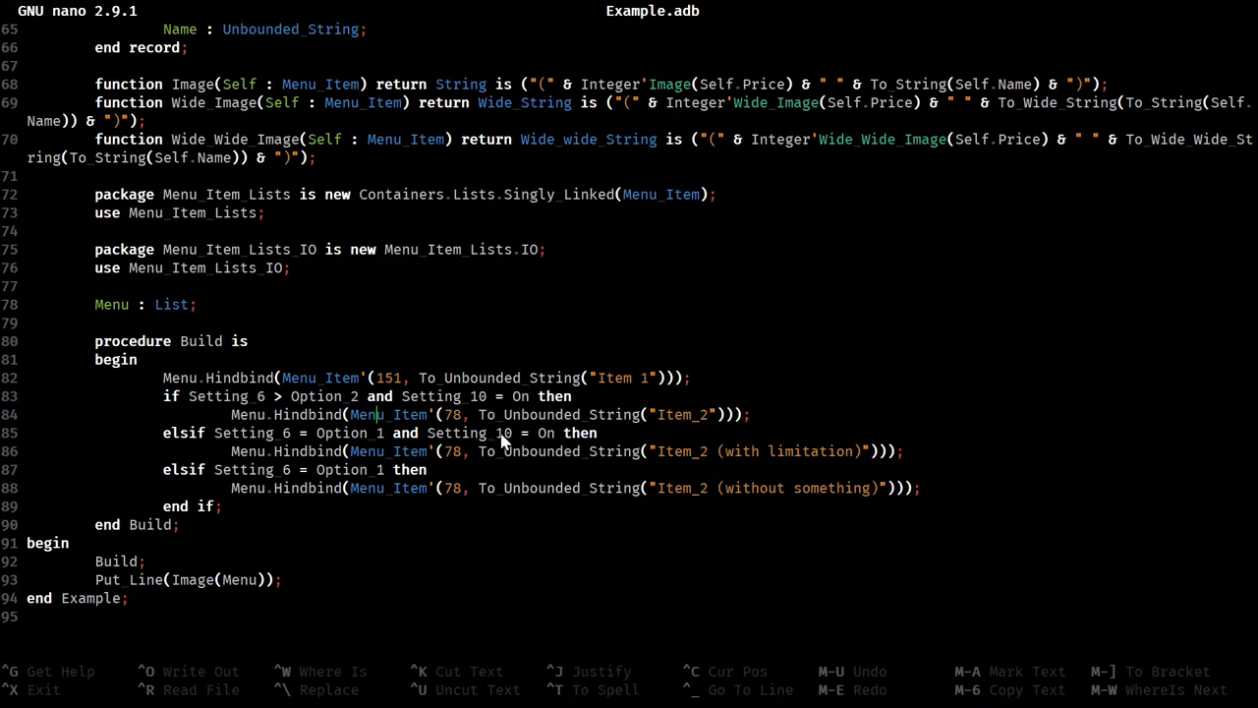
pyautogui.moveTo(477, 516)
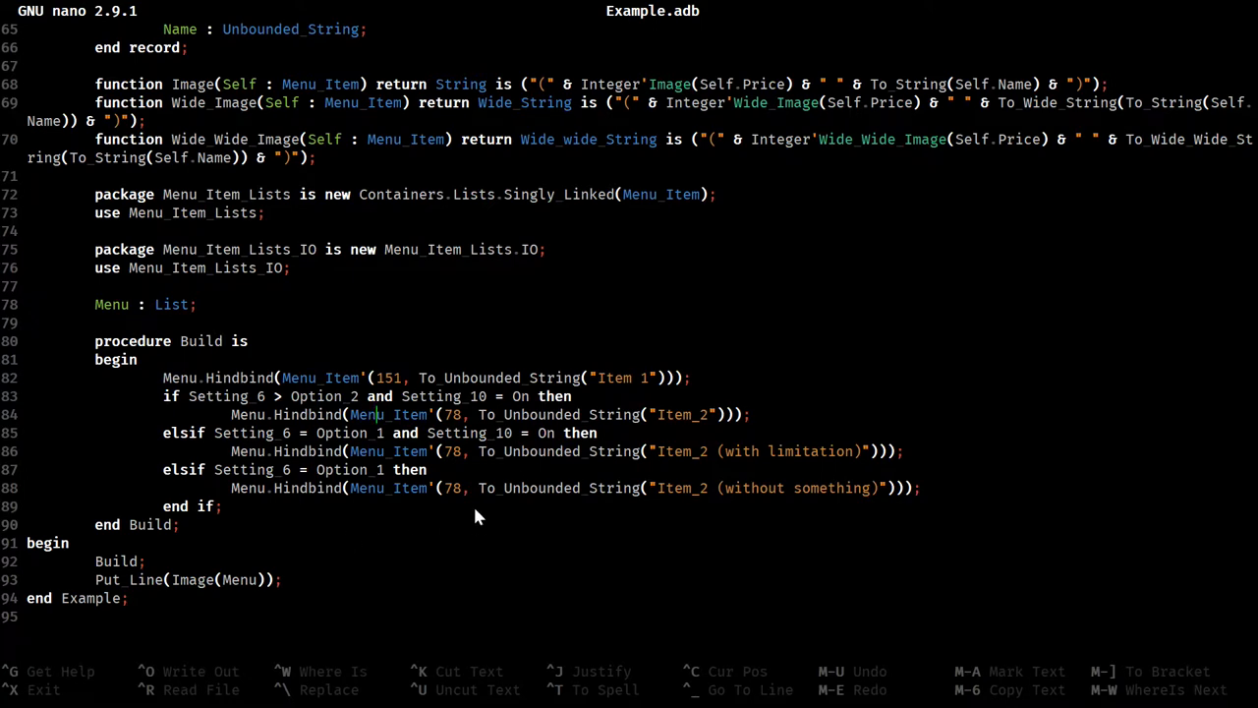
pyautogui.press('ctrl+o')
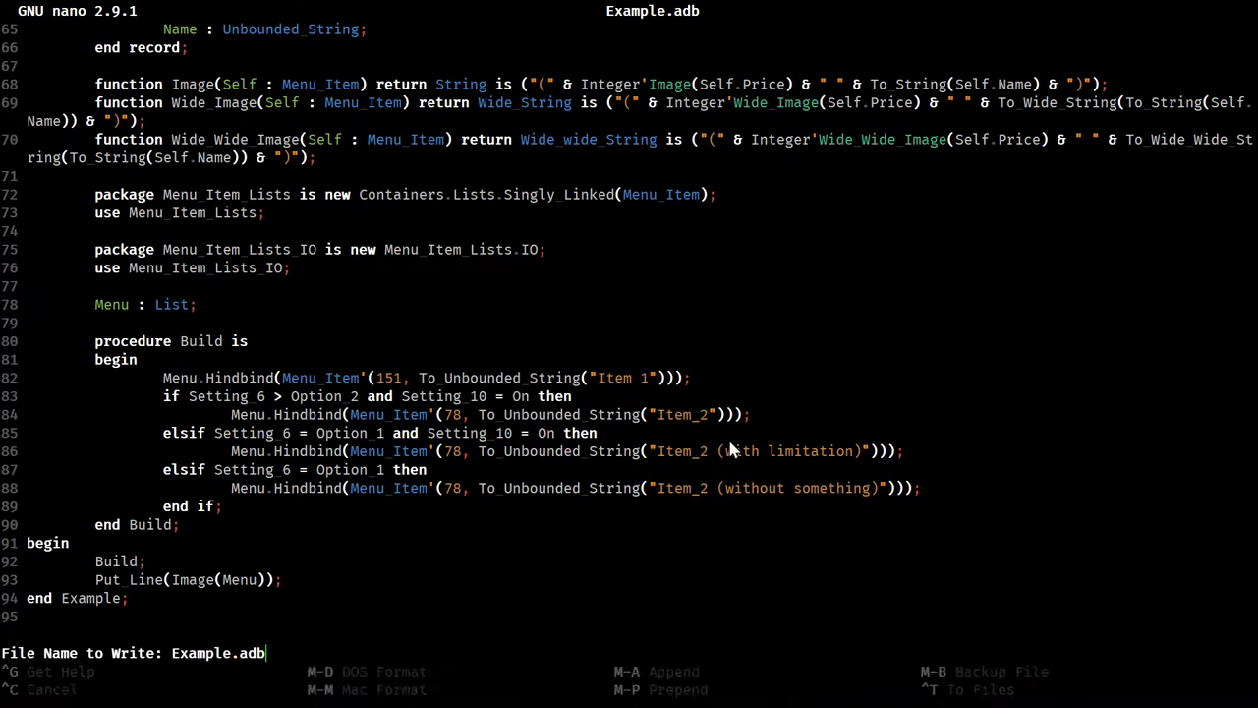